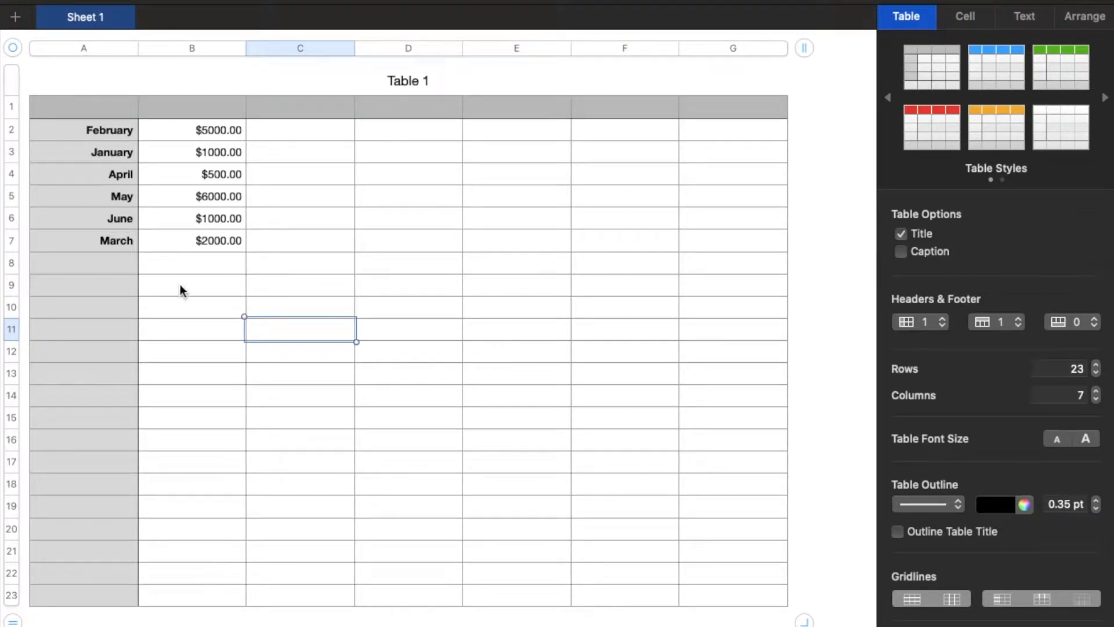
mouse_move(160, 240)
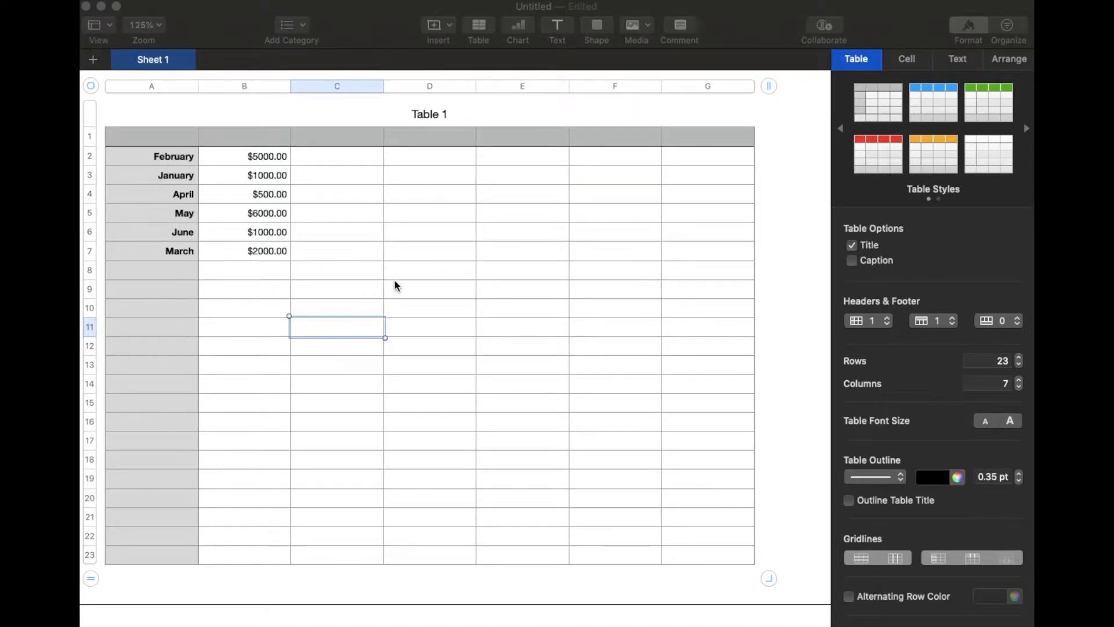
Select an empty cell below the data and show the Organize sidebar.
click(429, 270)
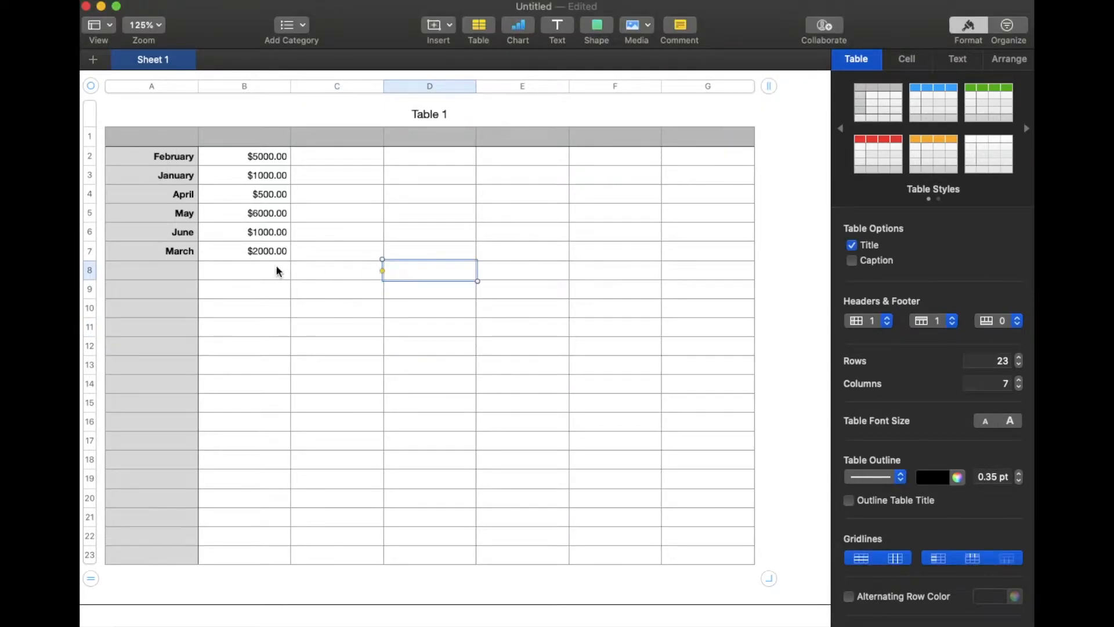
mouse_move(180, 211)
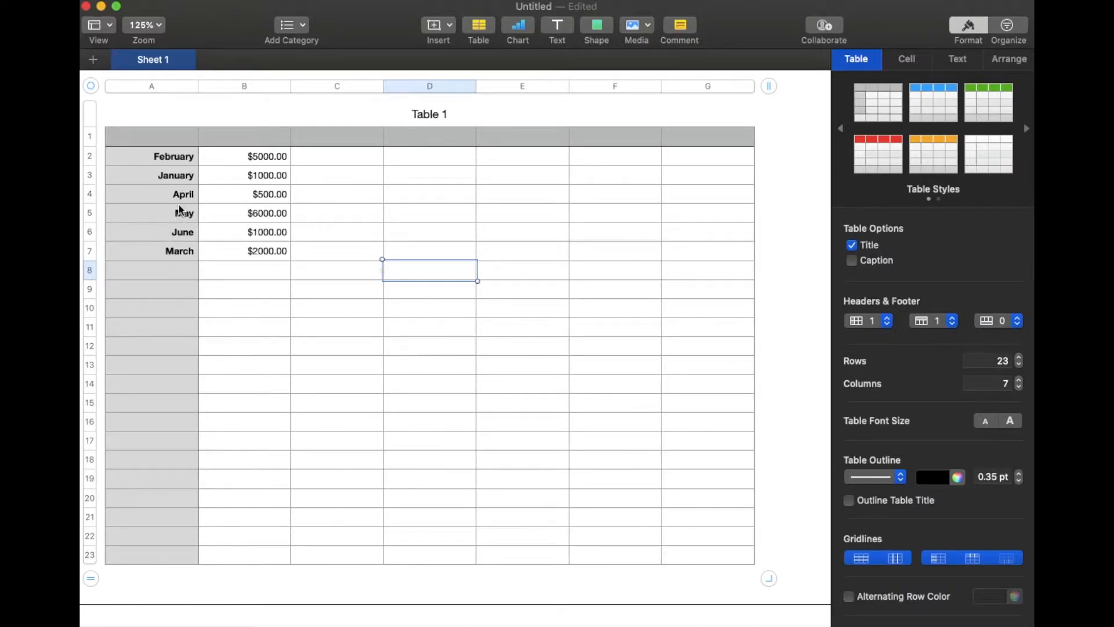
mouse_move(403, 208)
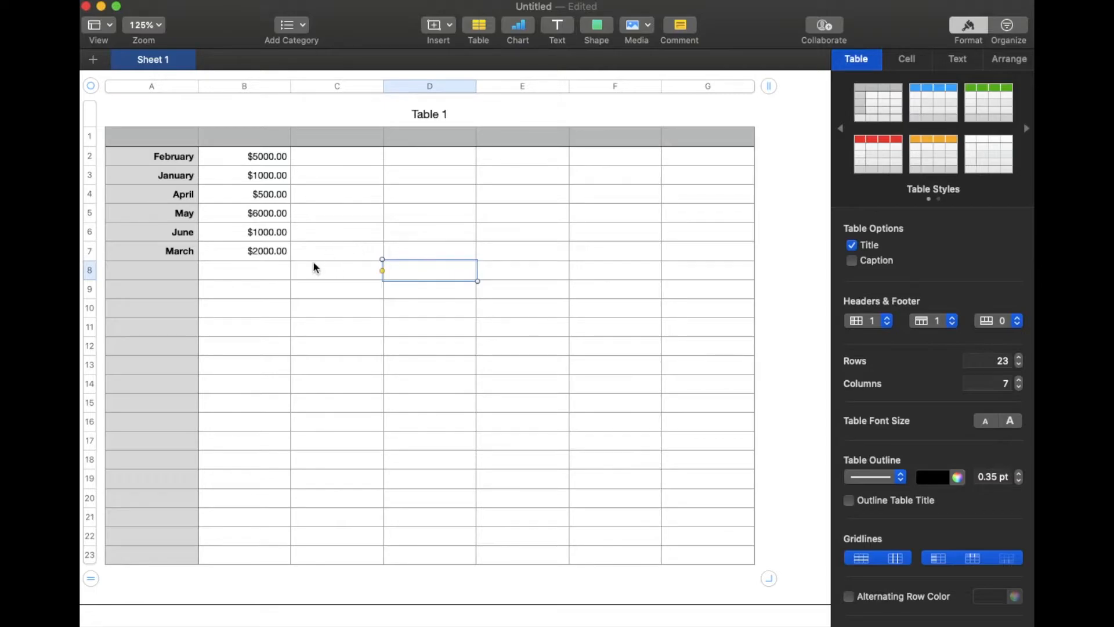
mouse_move(375, 257)
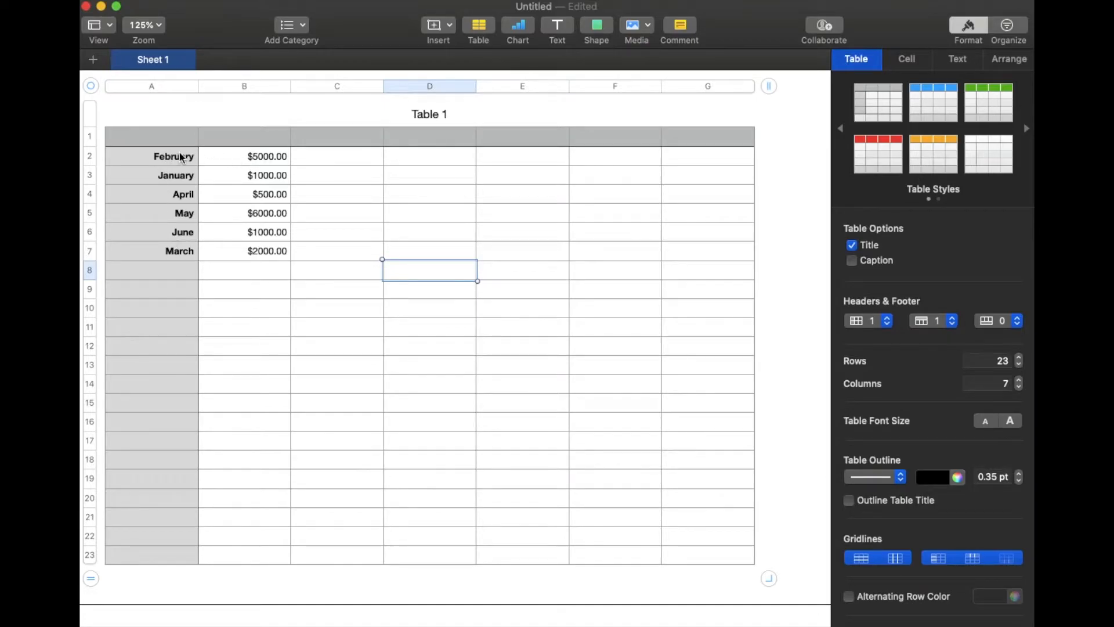
mouse_move(176, 176)
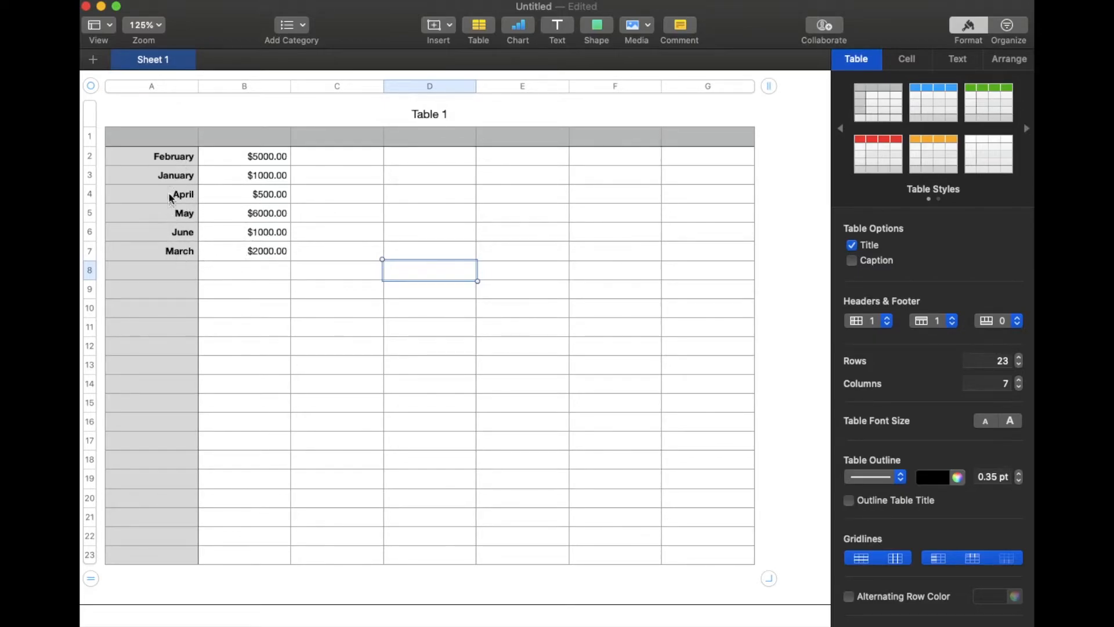
mouse_move(161, 155)
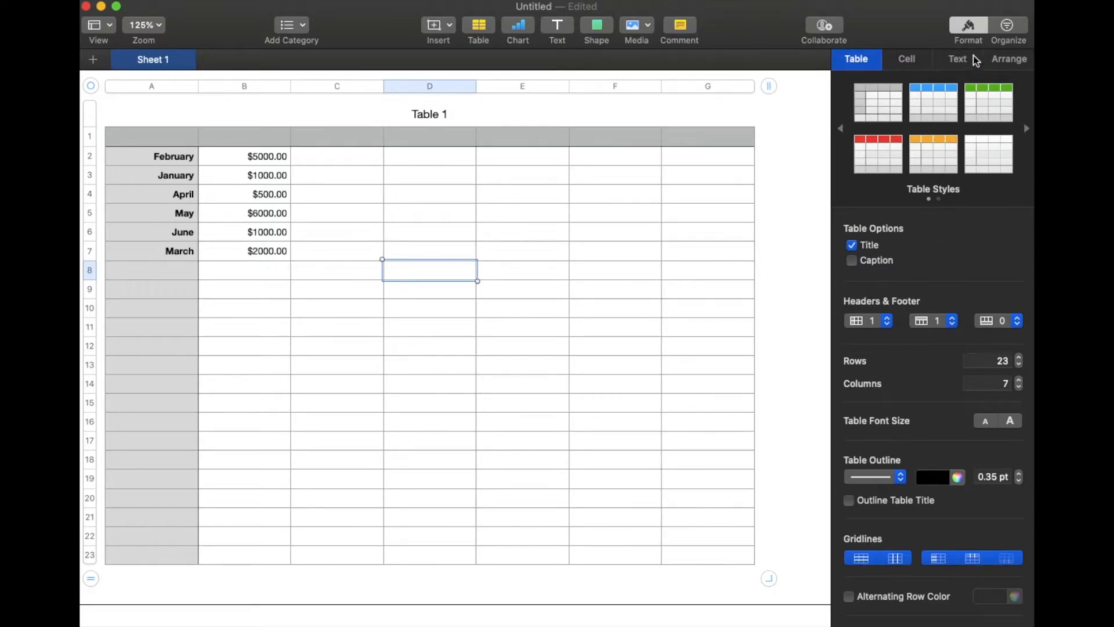
mouse_move(988, 12)
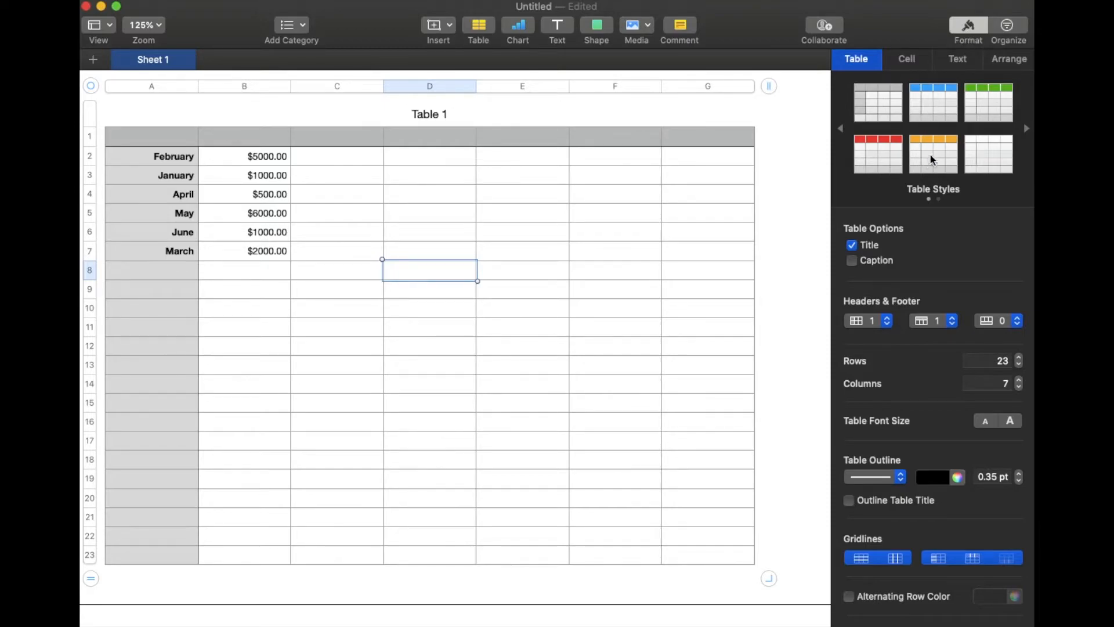
mouse_move(998, 34)
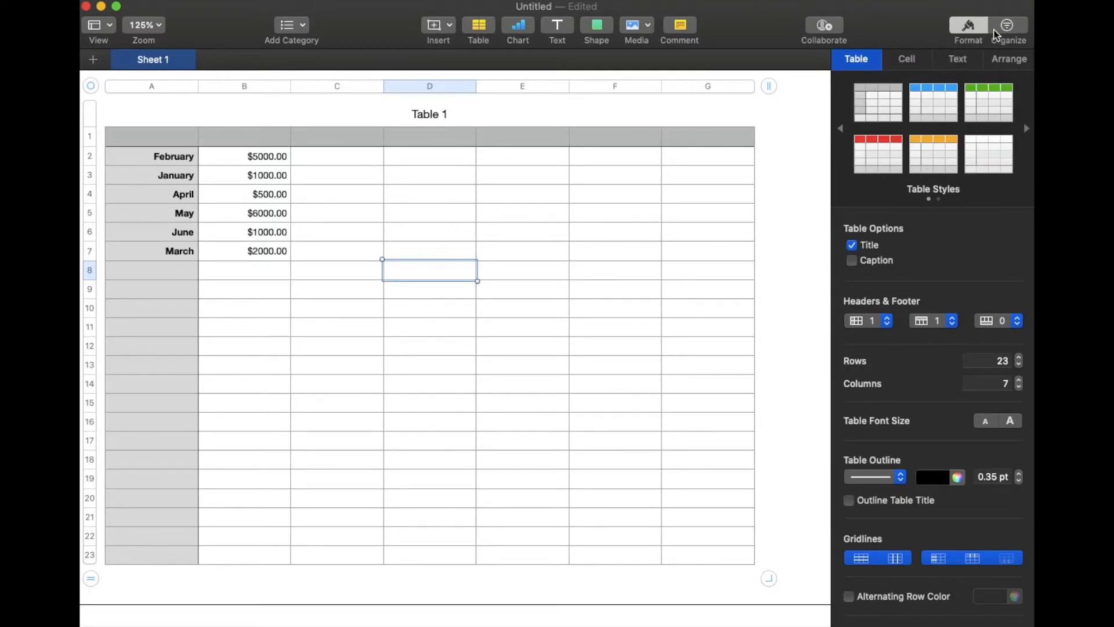
click(1008, 26)
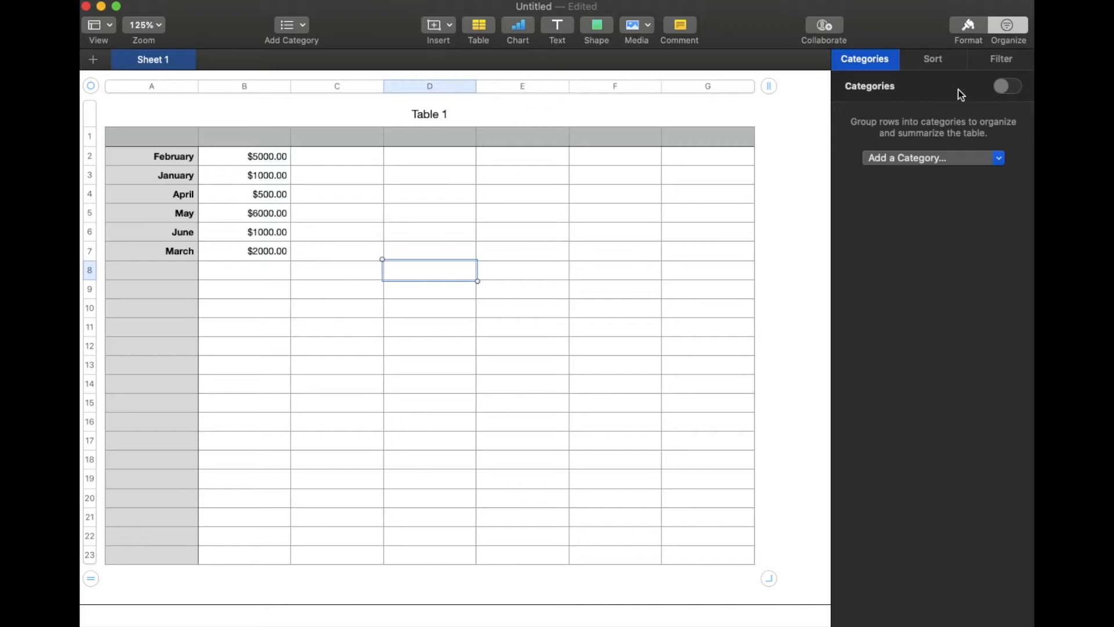
mouse_move(922, 88)
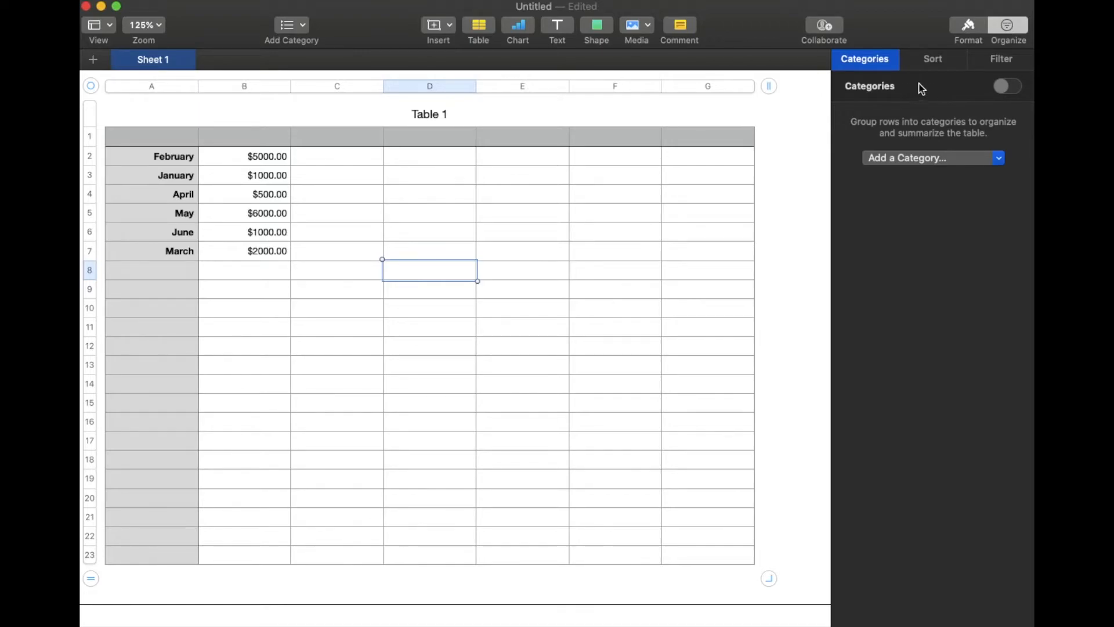
mouse_move(934, 88)
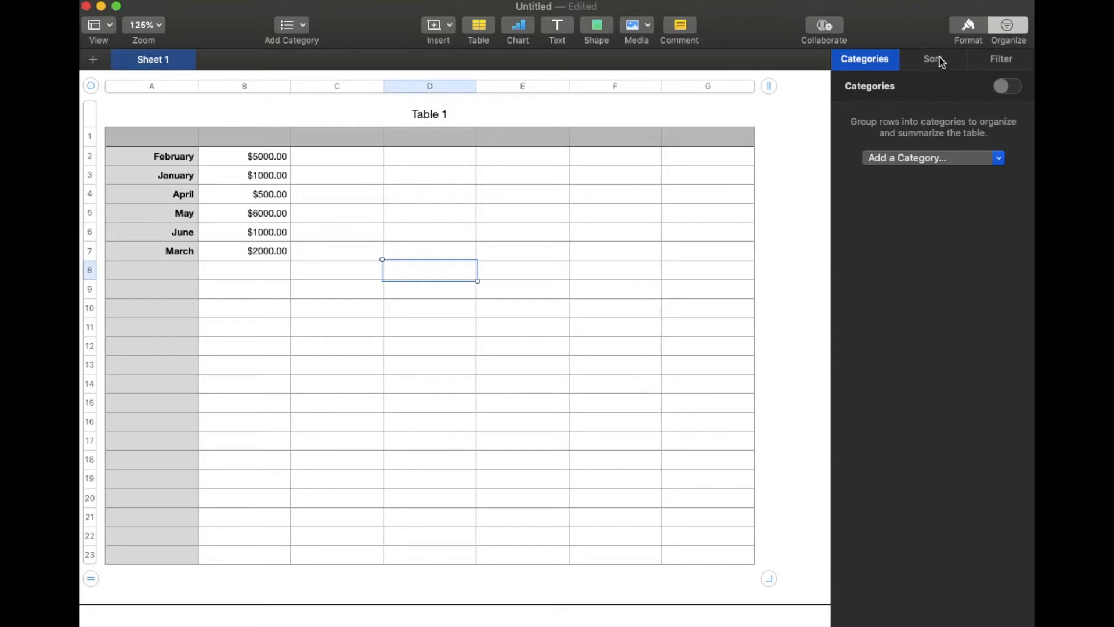
Switch to the Sort options and keep the scope set to Sort Entire Table.
click(932, 60)
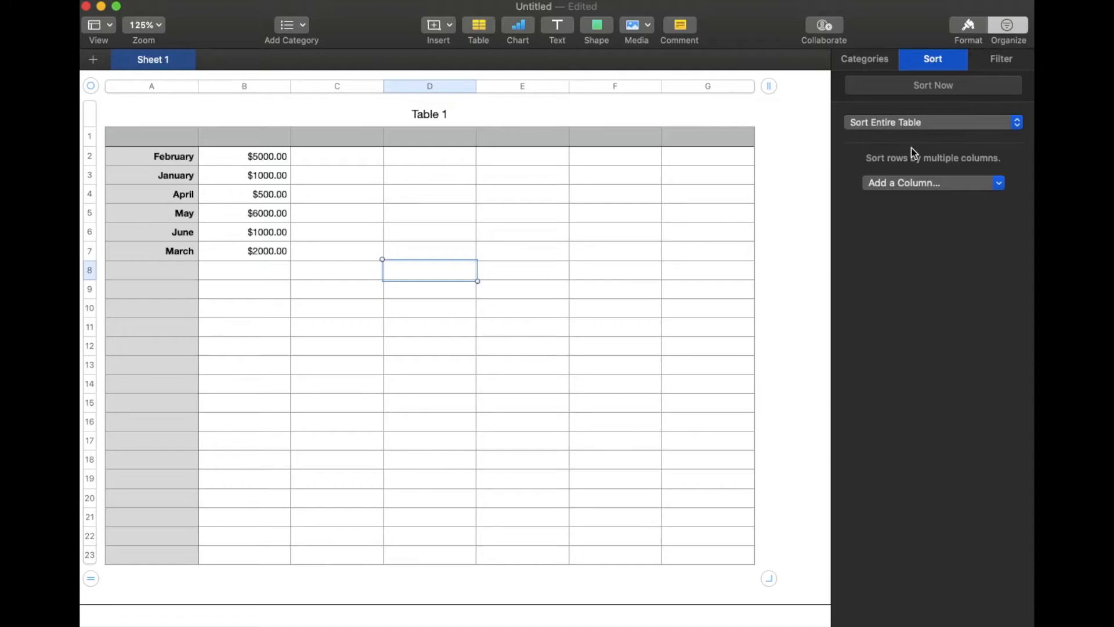
mouse_move(910, 168)
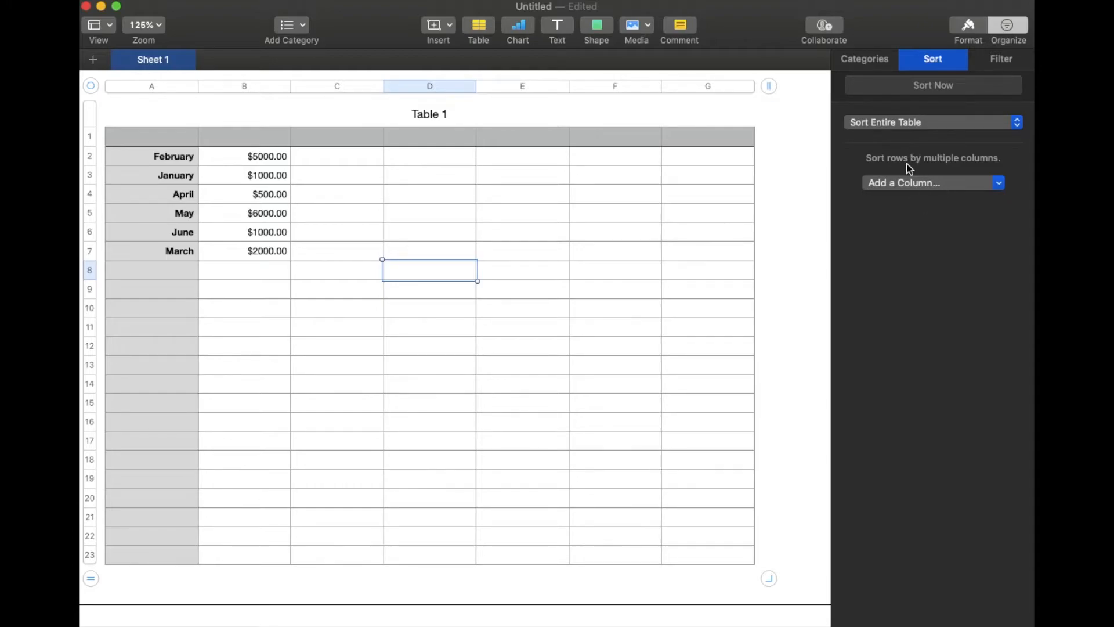
mouse_move(898, 125)
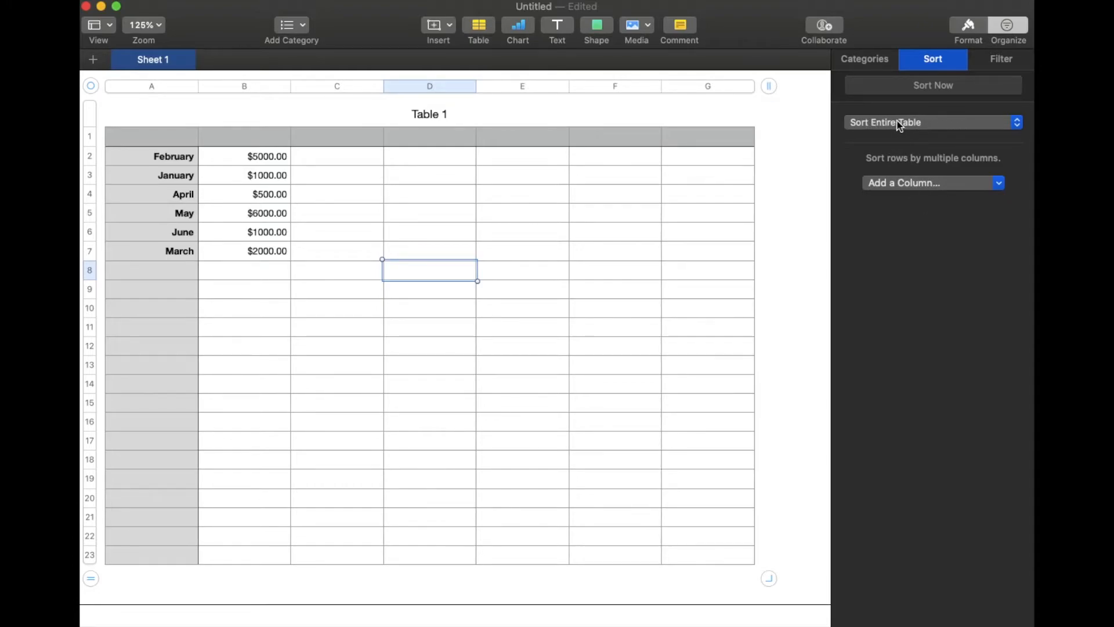
click(932, 122)
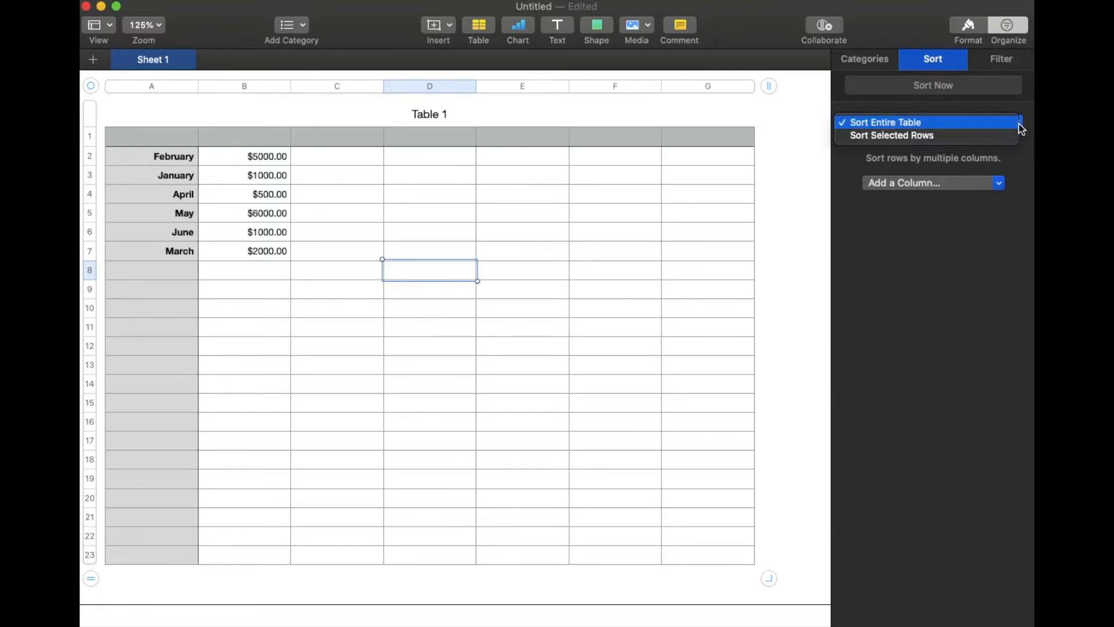
click(884, 122)
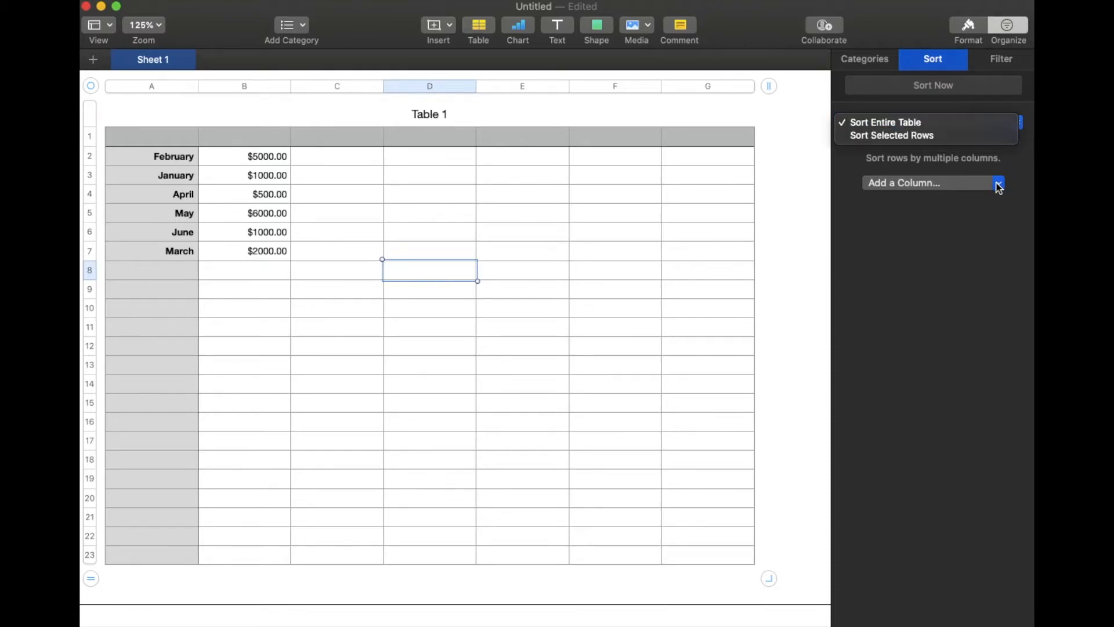
click(885, 122)
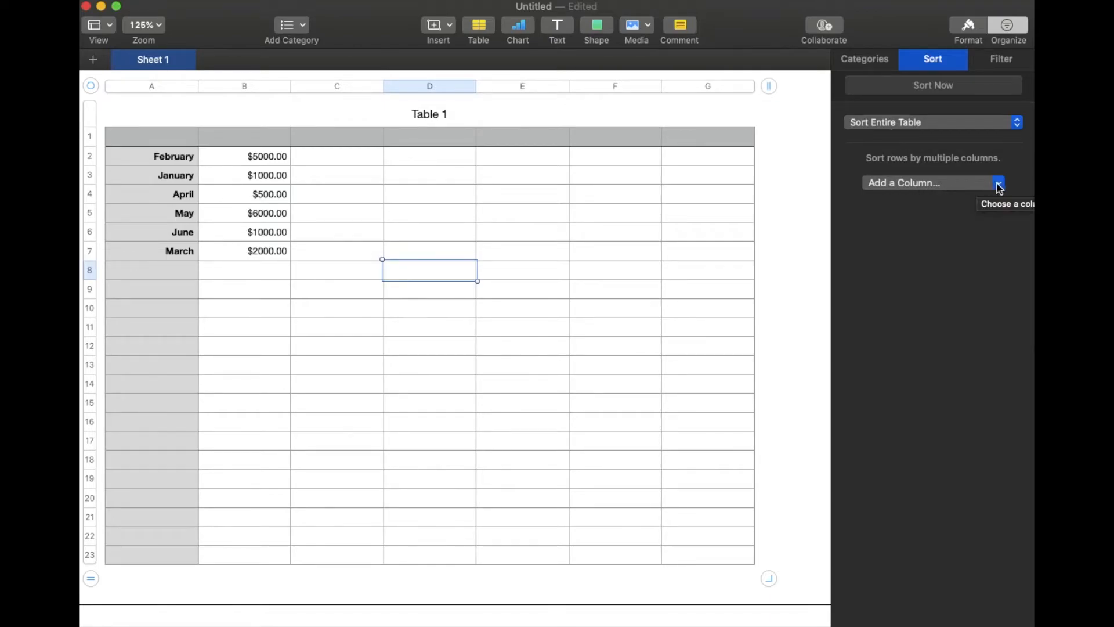
Choose Column A as the sort column so months run January through June.
click(998, 182)
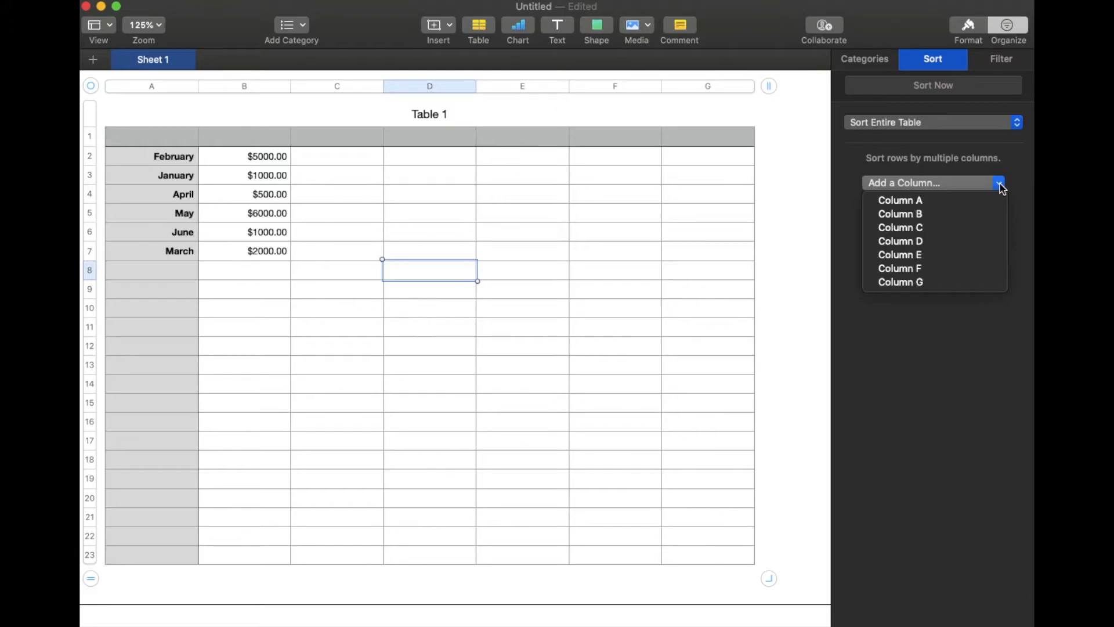
mouse_move(901, 200)
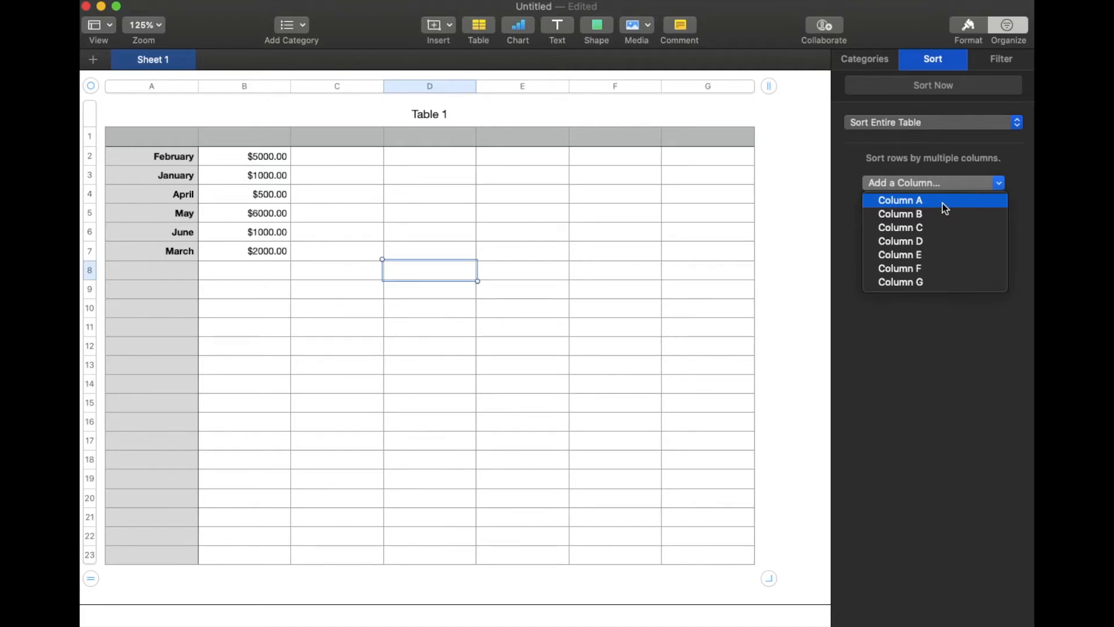
click(900, 200)
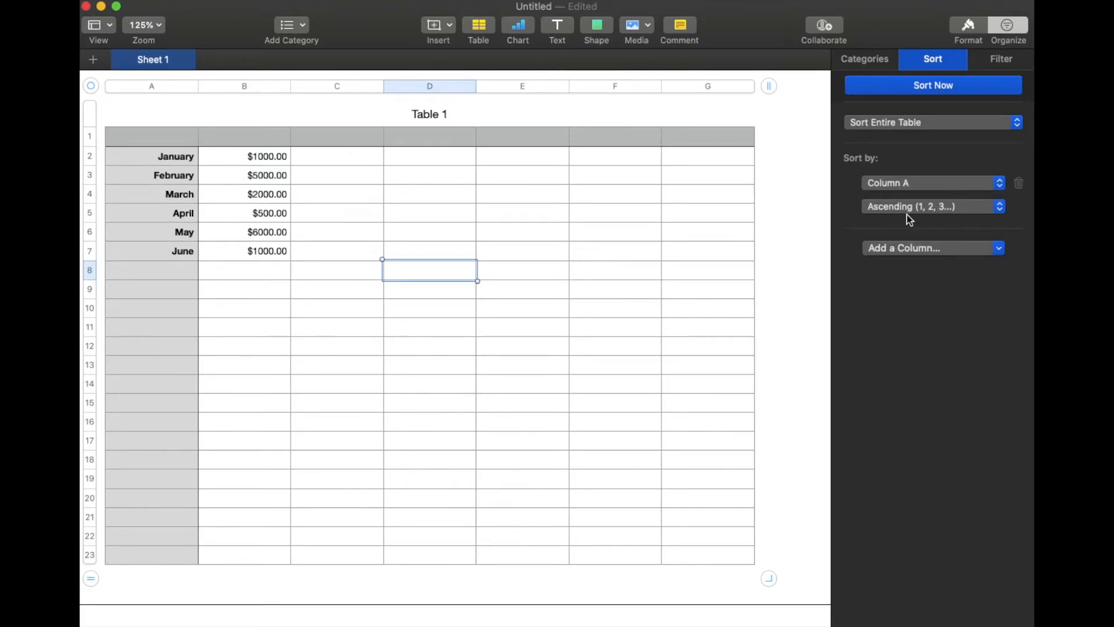
mouse_move(231, 164)
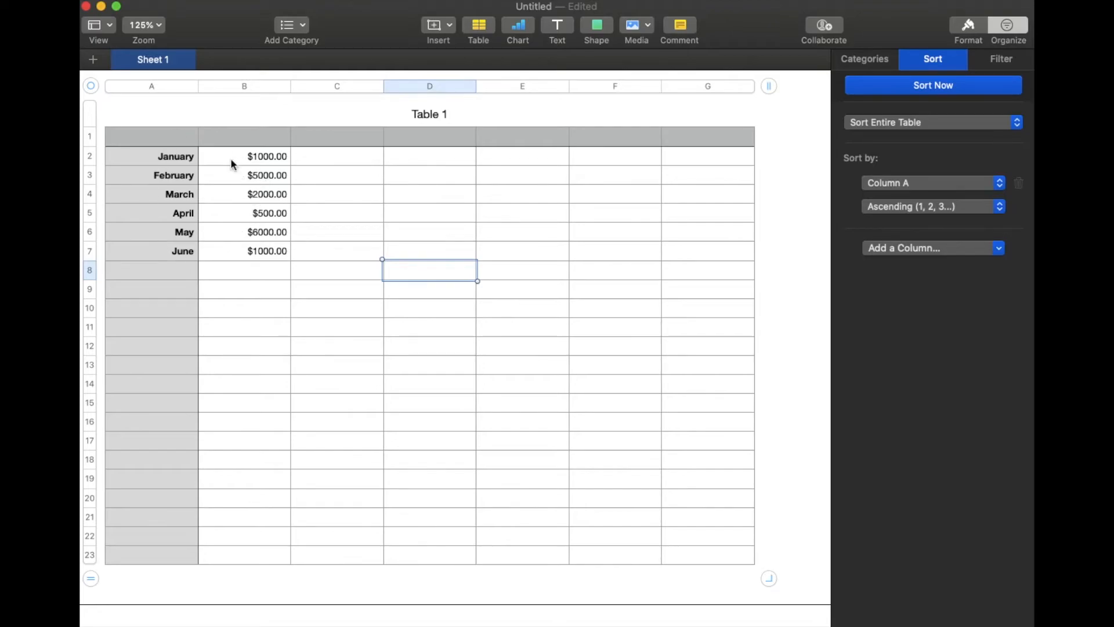
mouse_move(149, 156)
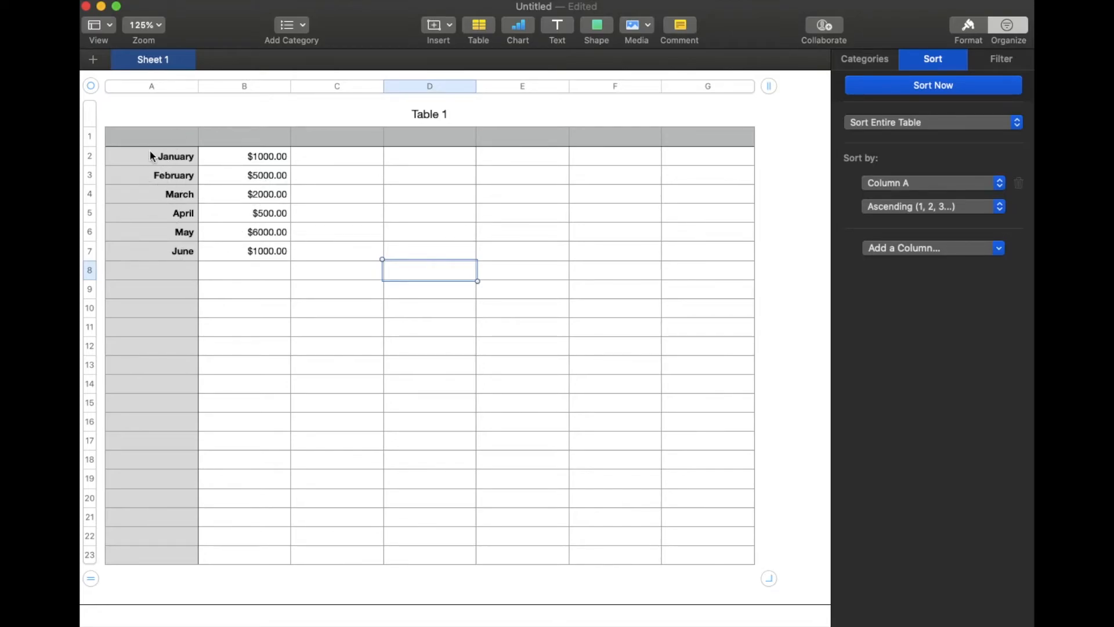
mouse_move(175, 154)
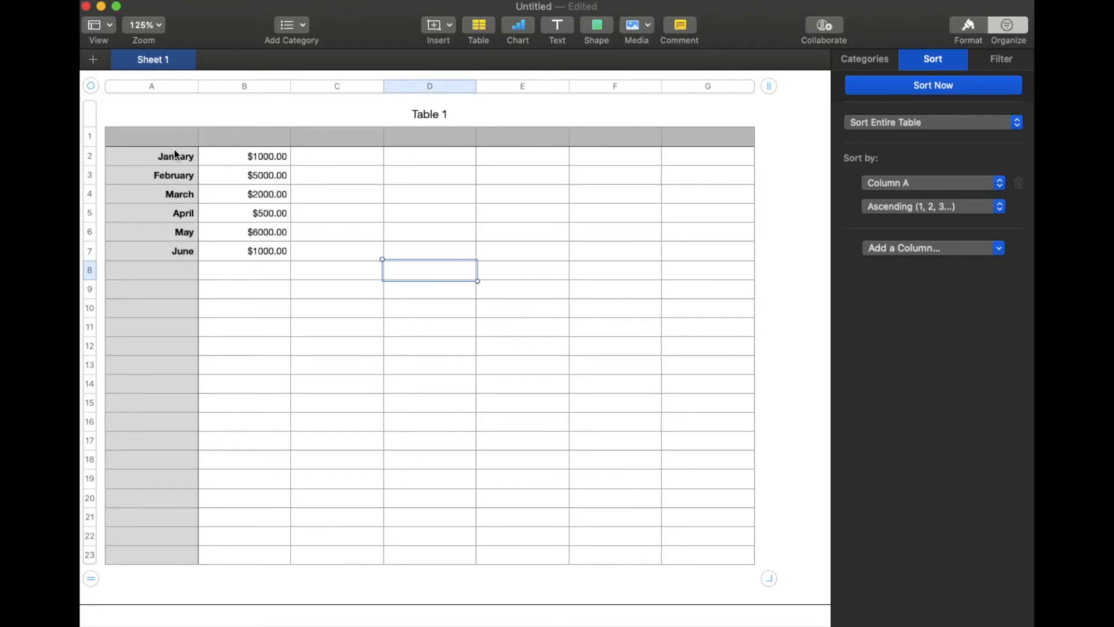
mouse_move(228, 182)
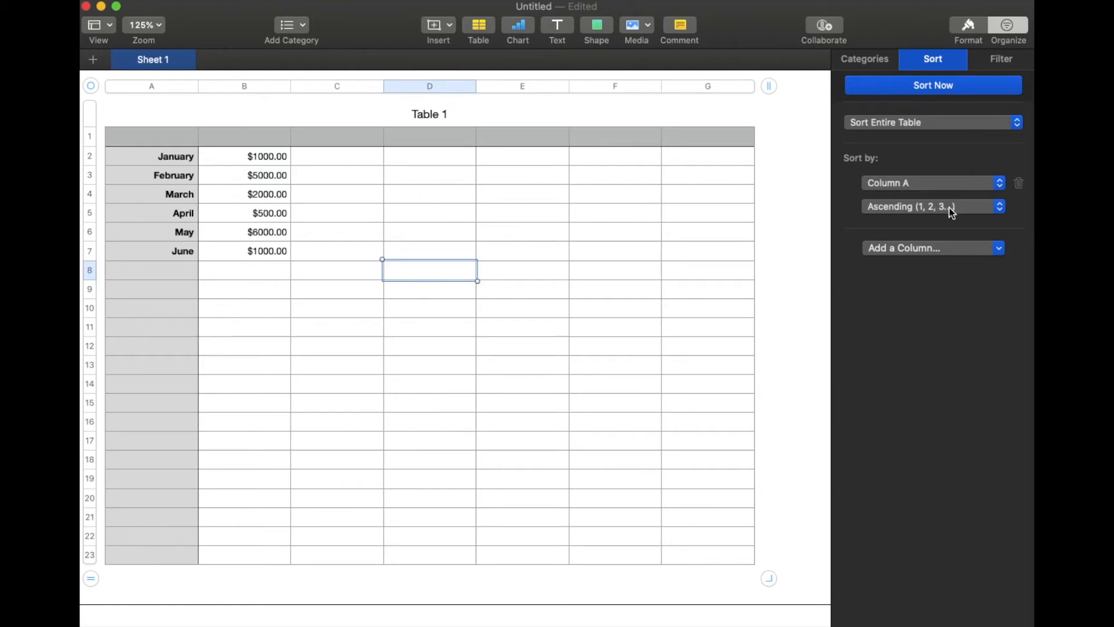
Change the Column A sort order to Descending (3, 2, 1…), running June to January.
click(932, 207)
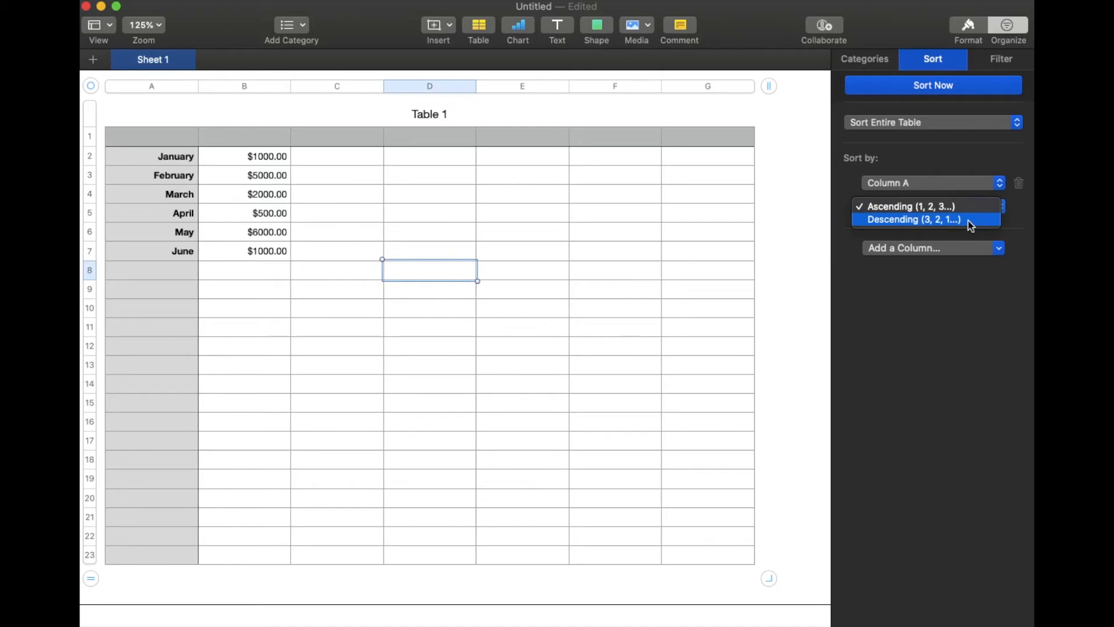
click(914, 220)
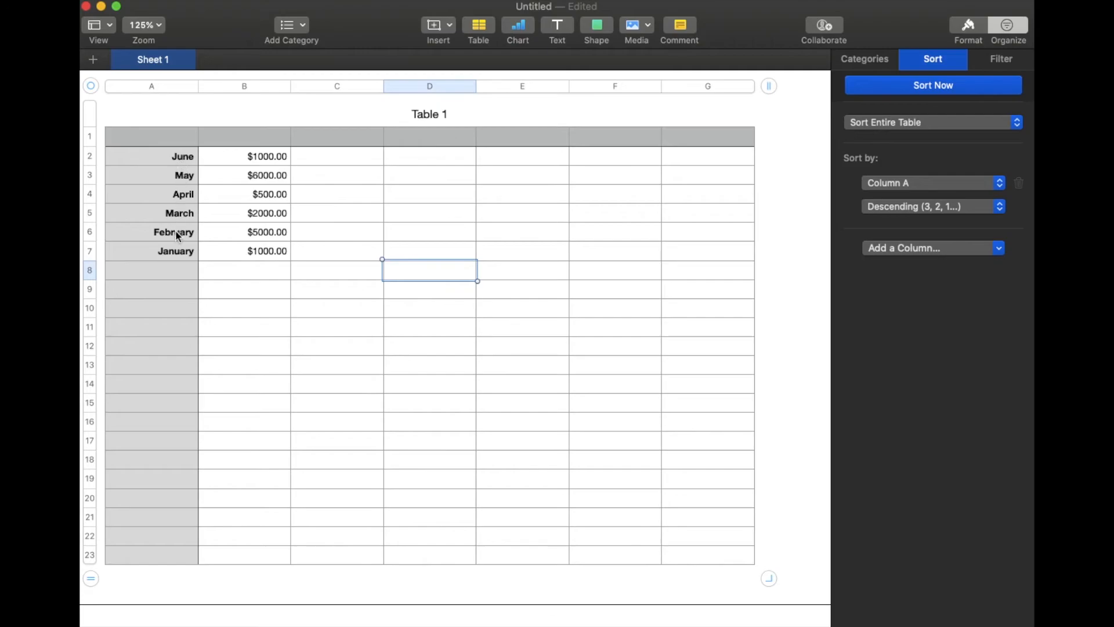
mouse_move(260, 202)
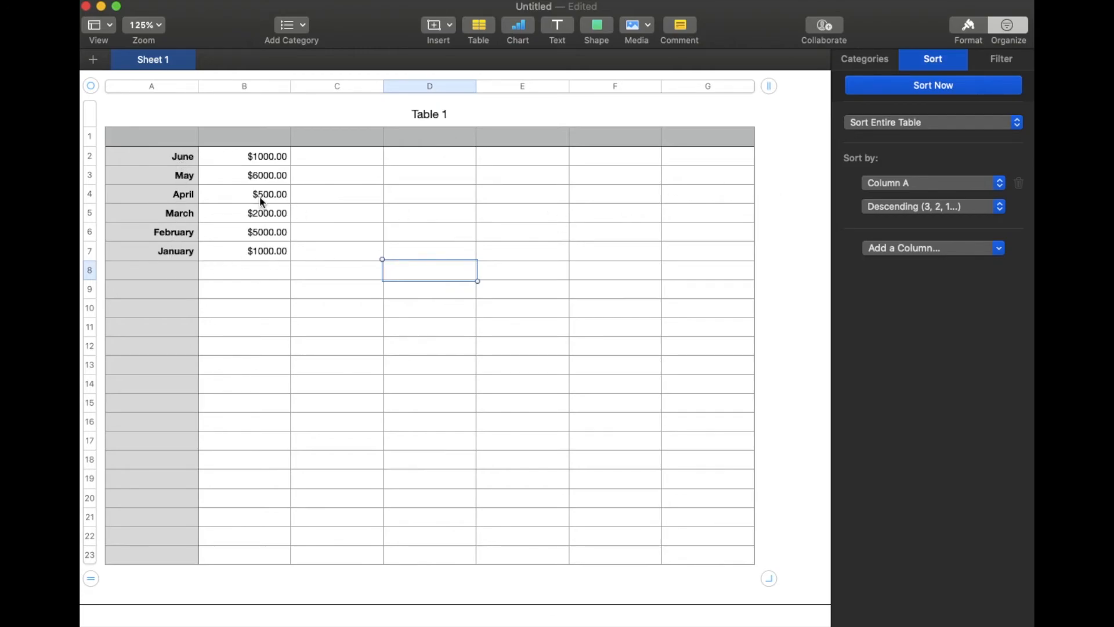
mouse_move(990, 215)
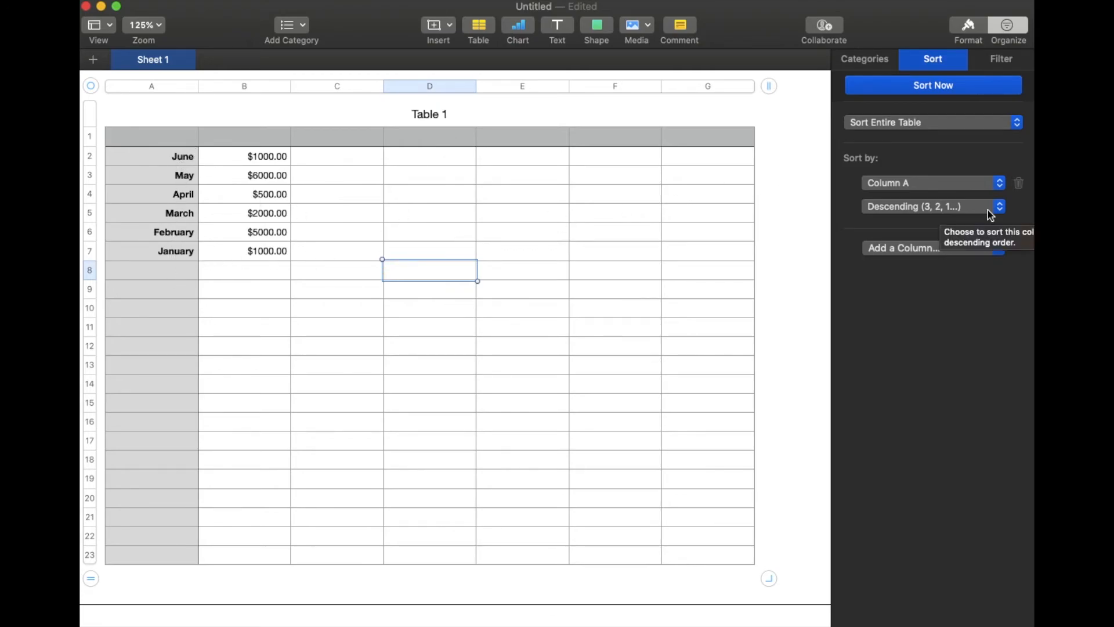
mouse_move(1009, 157)
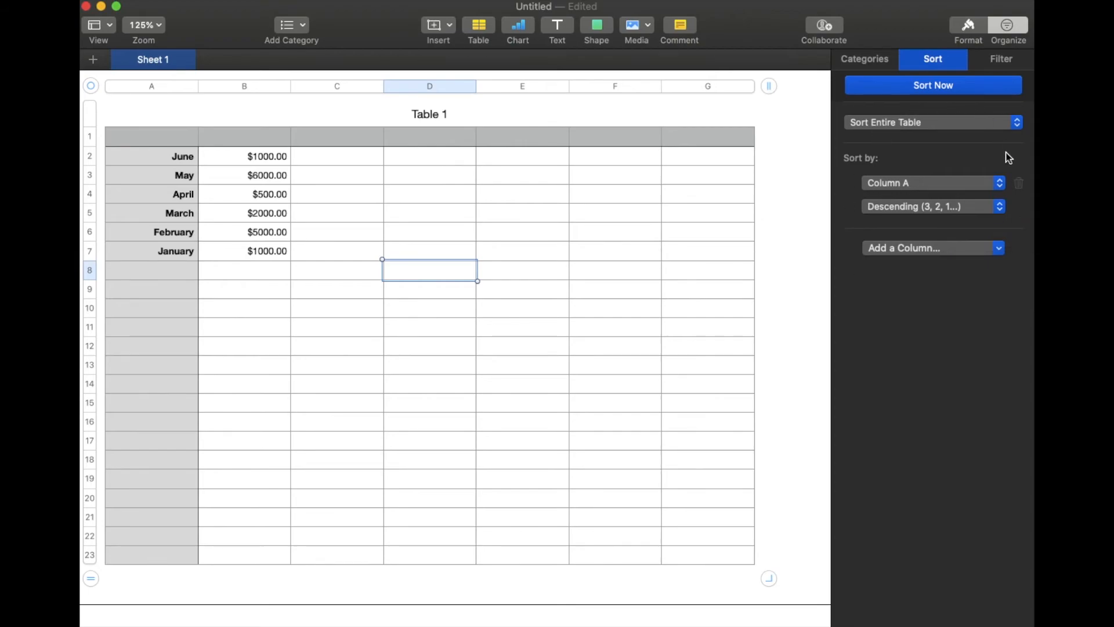
mouse_move(942, 269)
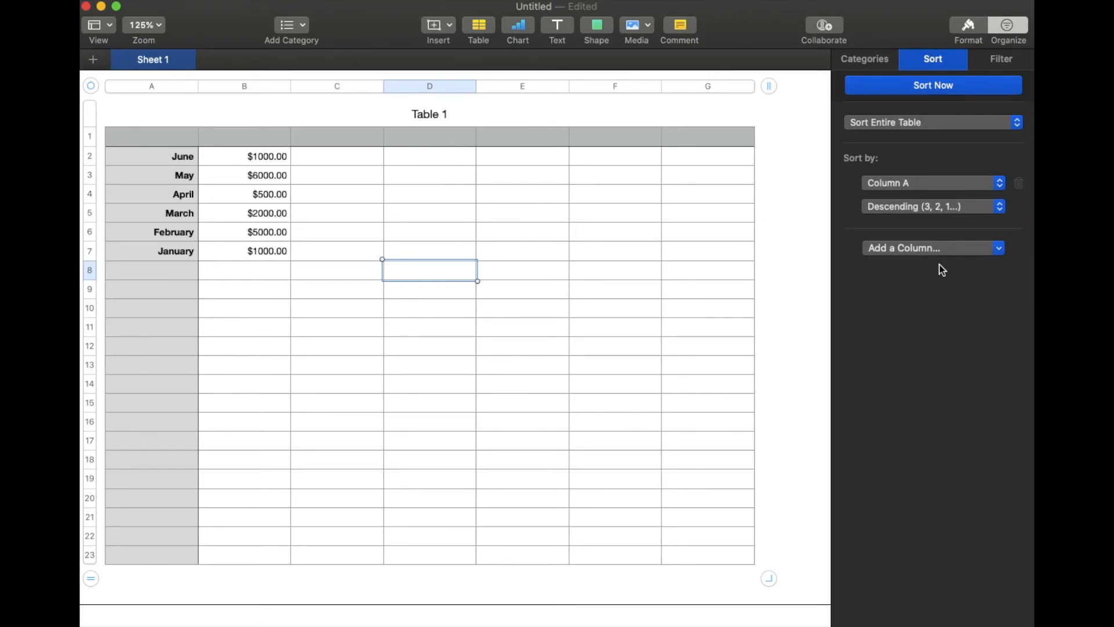
mouse_move(955, 309)
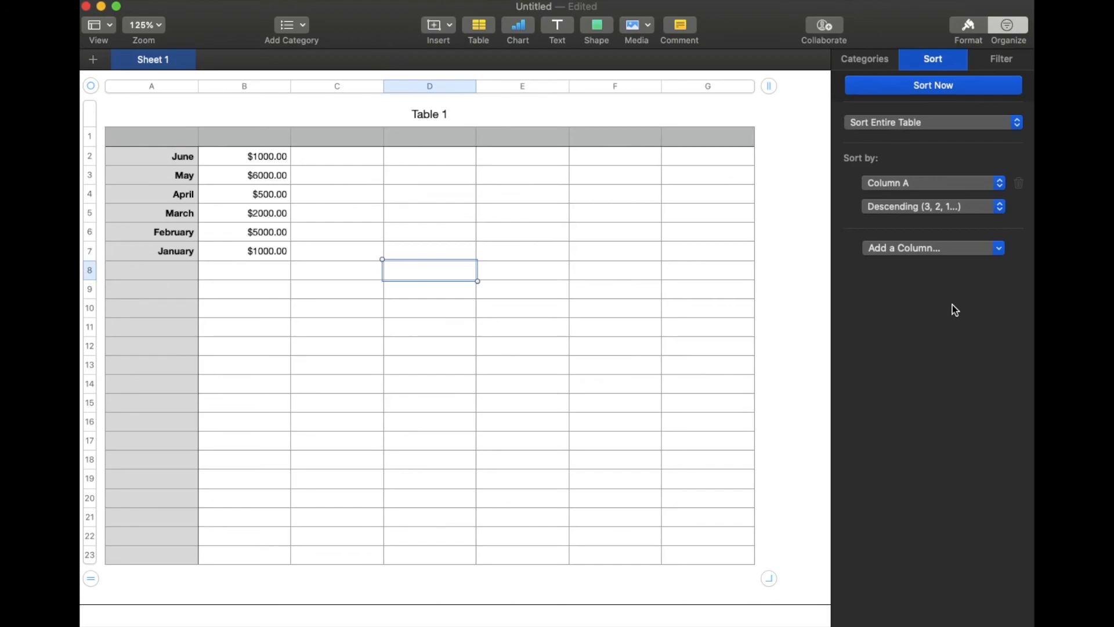
mouse_move(505, 351)
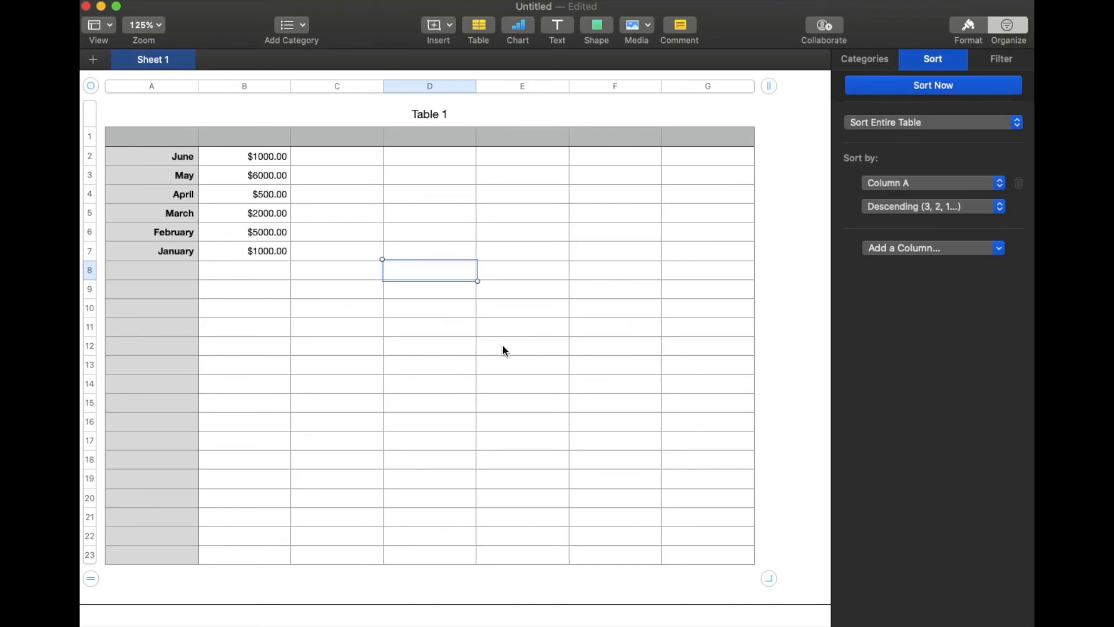
mouse_move(584, 325)
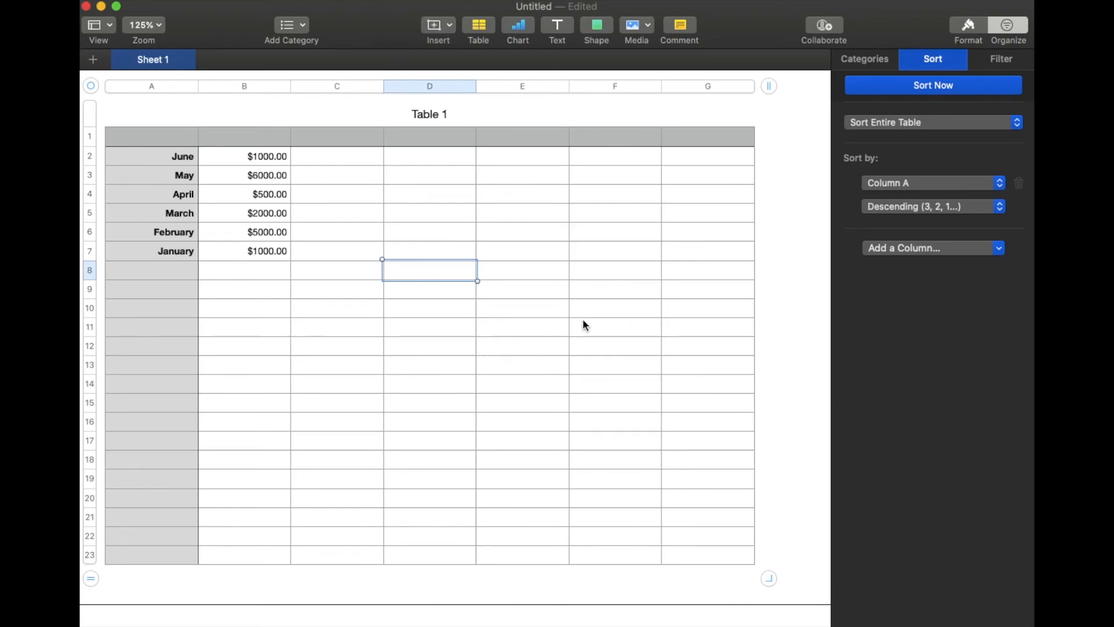
mouse_move(546, 309)
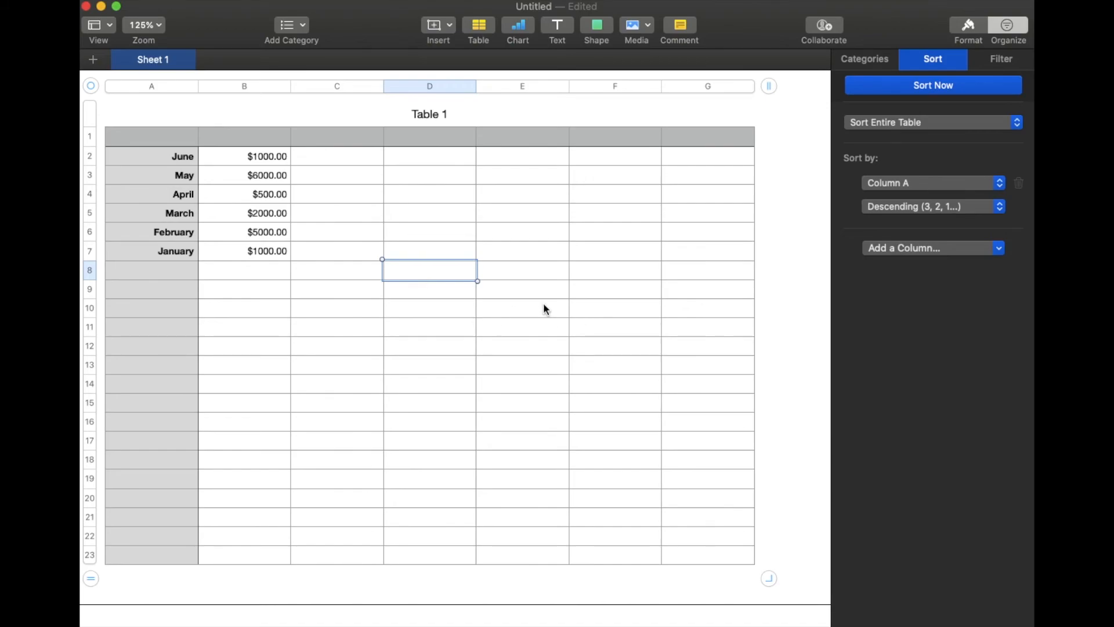
mouse_move(542, 243)
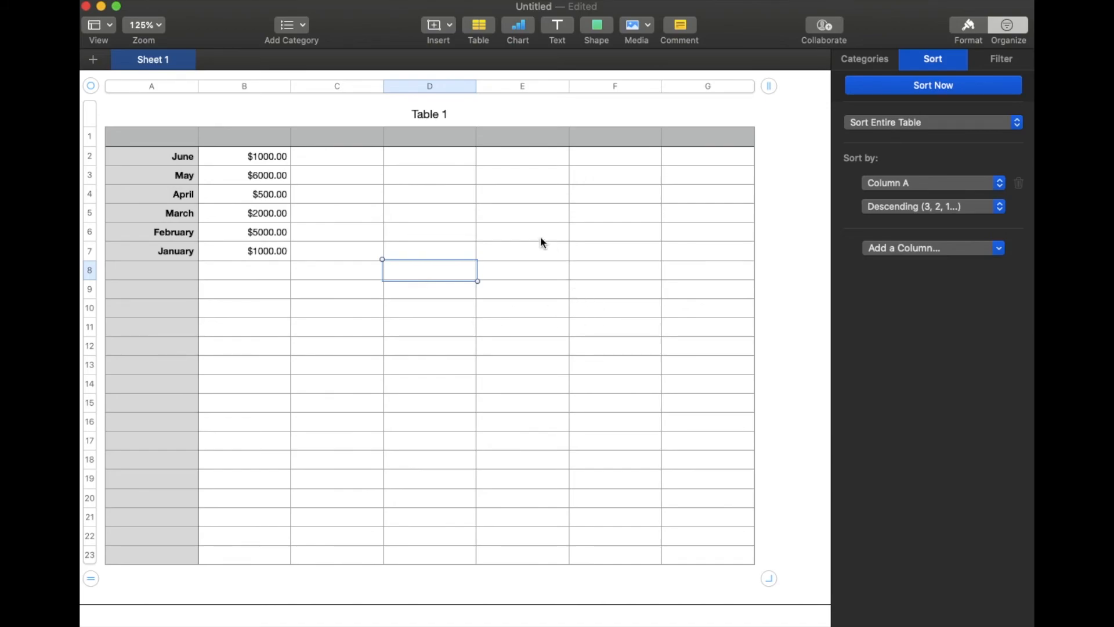
mouse_move(472, 127)
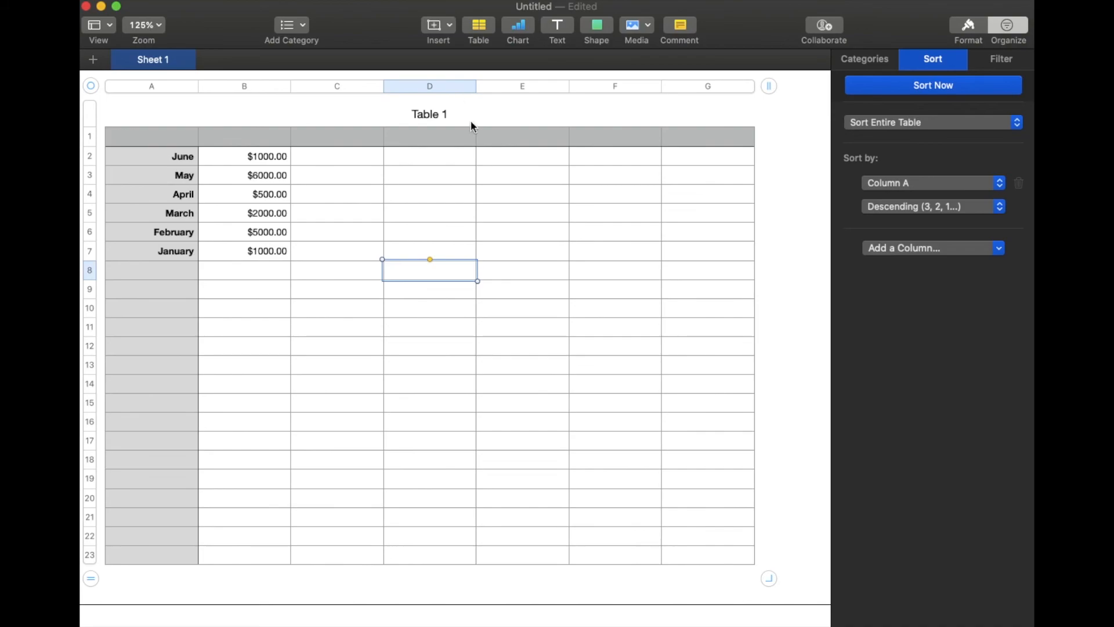
mouse_move(611, 292)
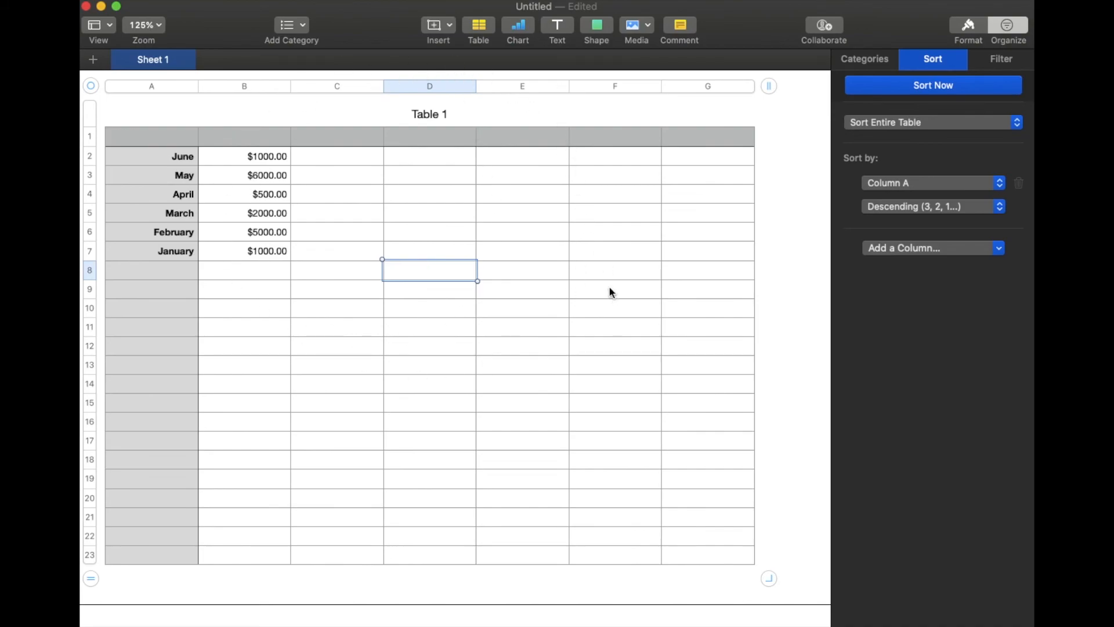
mouse_move(613, 299)
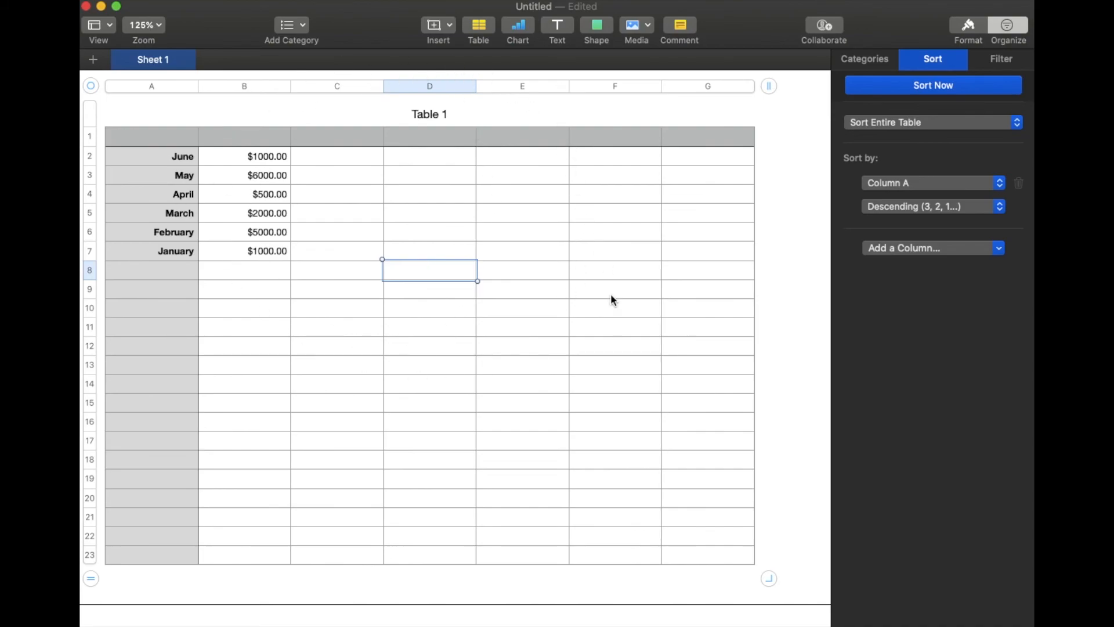